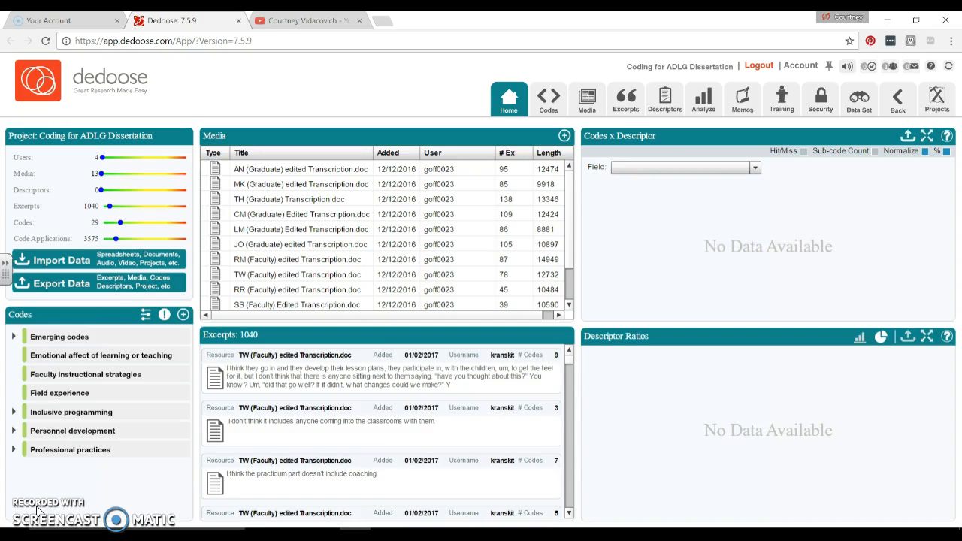
Open the Analyze area's Chart Selector for the ADLG dissertation project
{"action": "left_click", "coordinate": [703, 99]}
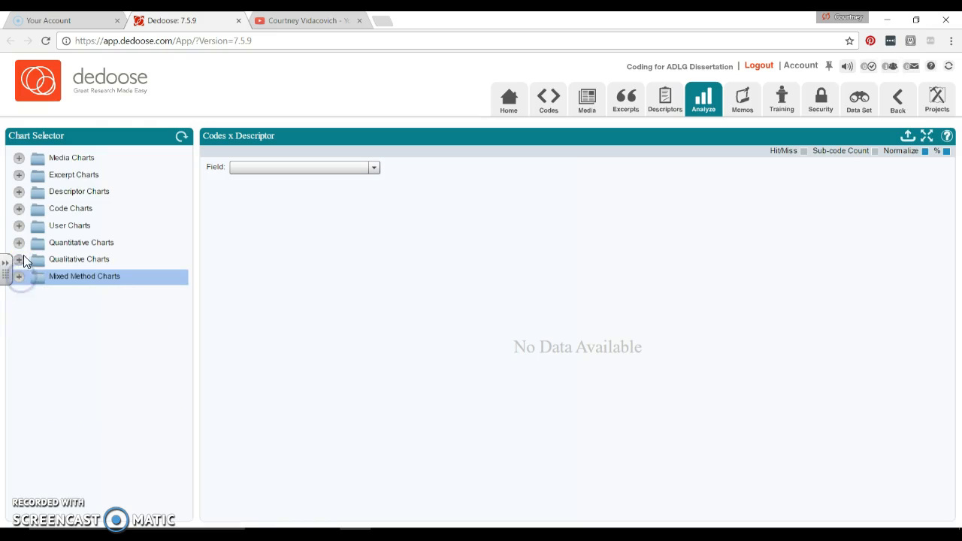
Expand the Media Charts and Excerpt Charts categories in the Chart Selector
{"action": "left_click", "coordinate": [19, 157]}
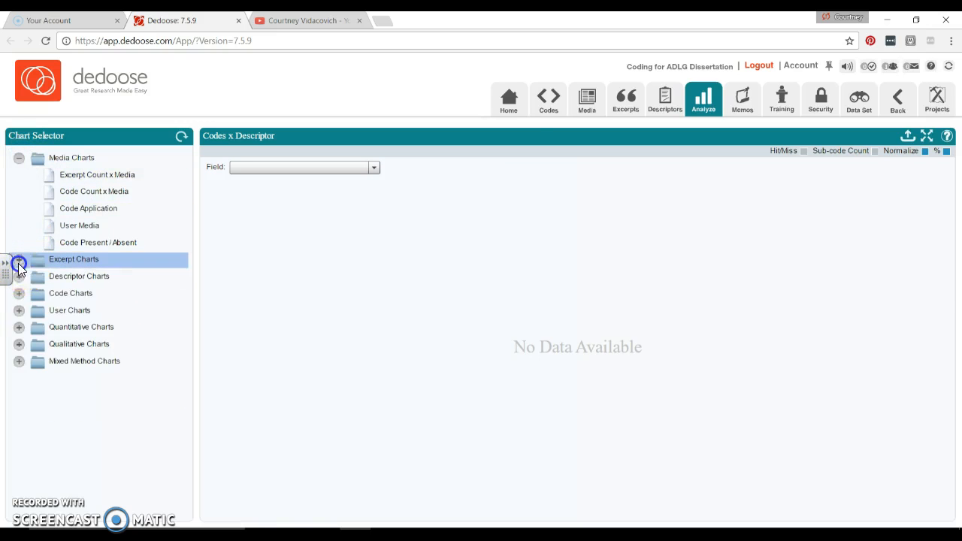
{"action": "left_click", "coordinate": [18, 378]}
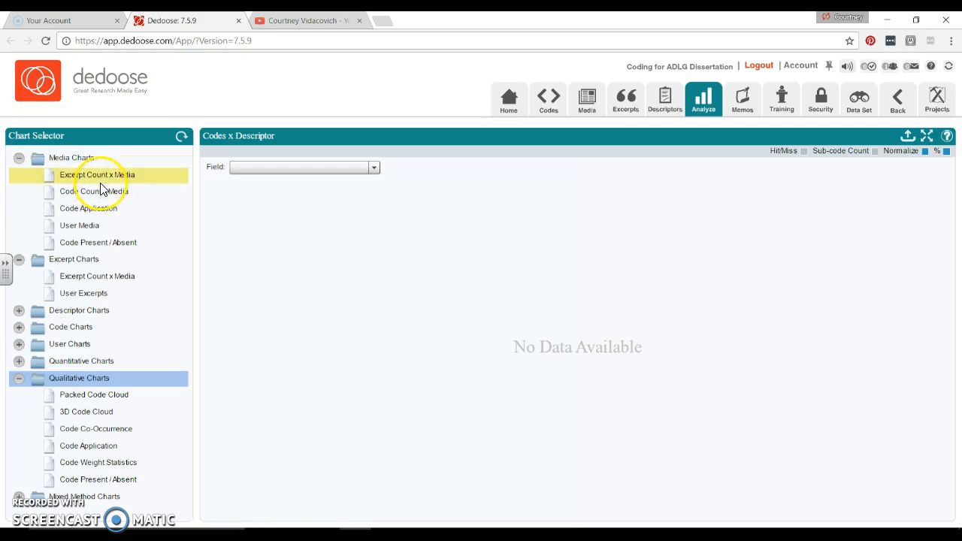
Display the Excerpt Count x Media bar chart of excerpts per transcript
{"action": "left_click", "coordinate": [97, 175]}
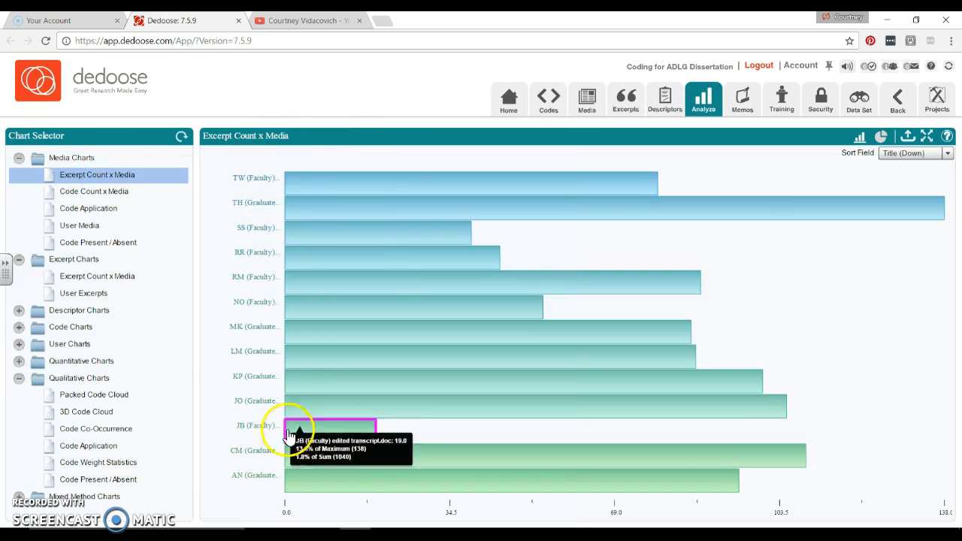
{"action": "mouse_move", "coordinate": [777, 247]}
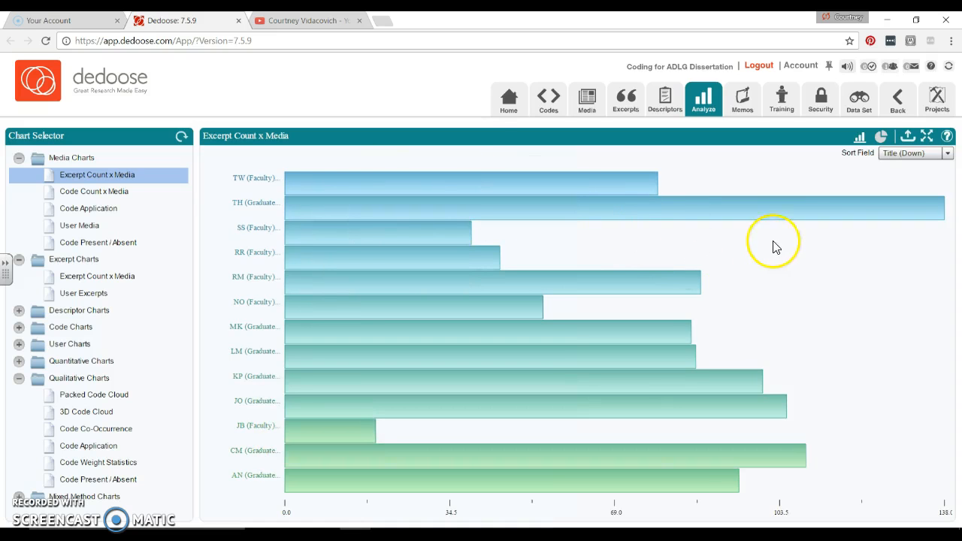
{"action": "mouse_move", "coordinate": [796, 208]}
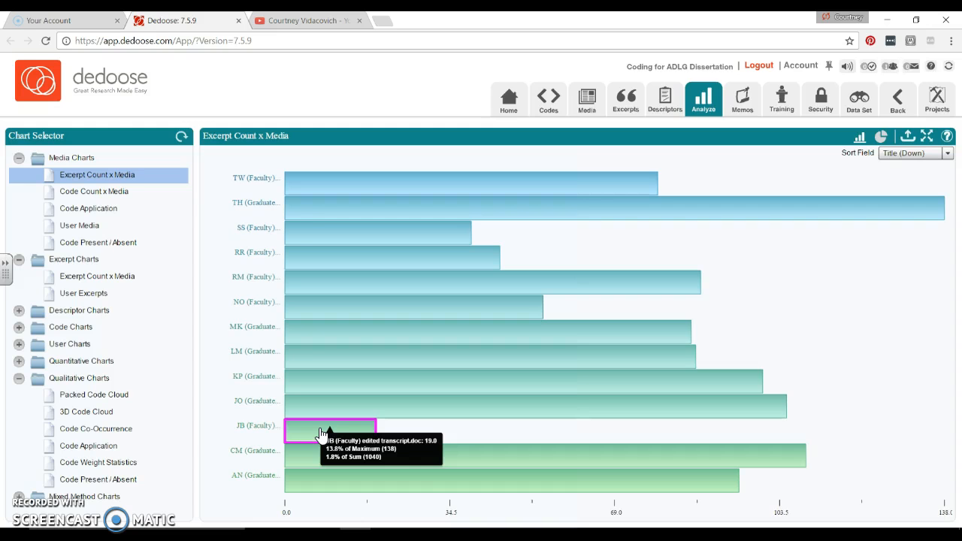
{"action": "mouse_move", "coordinate": [404, 434]}
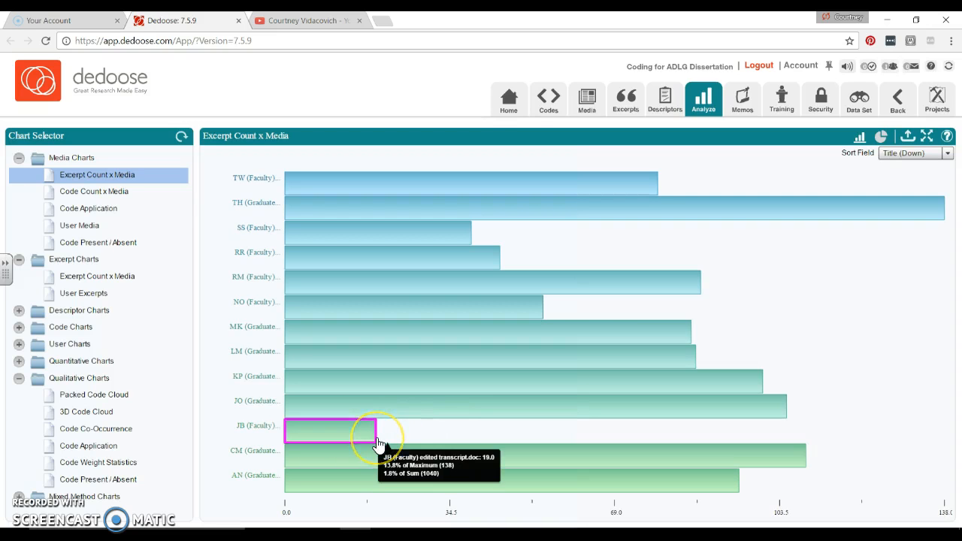
{"action": "mouse_move", "coordinate": [834, 462]}
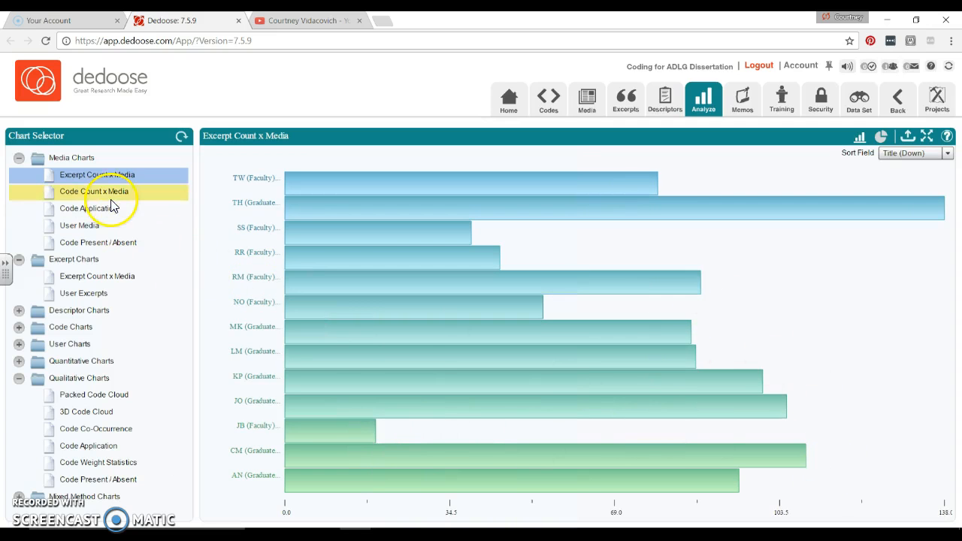
Open the Code Application grid of per-transcript code counts with row totals
{"action": "left_click", "coordinate": [88, 209]}
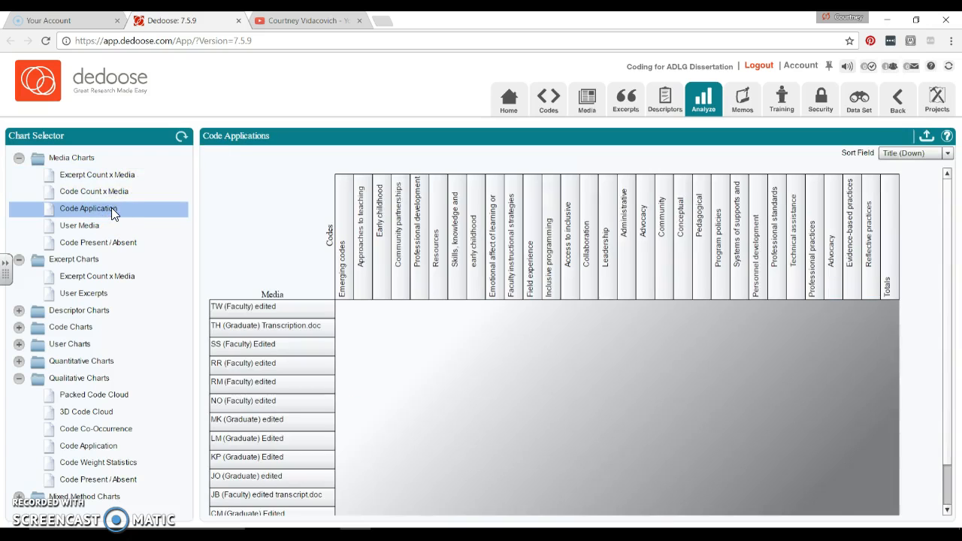
{"action": "left_click", "coordinate": [88, 208]}
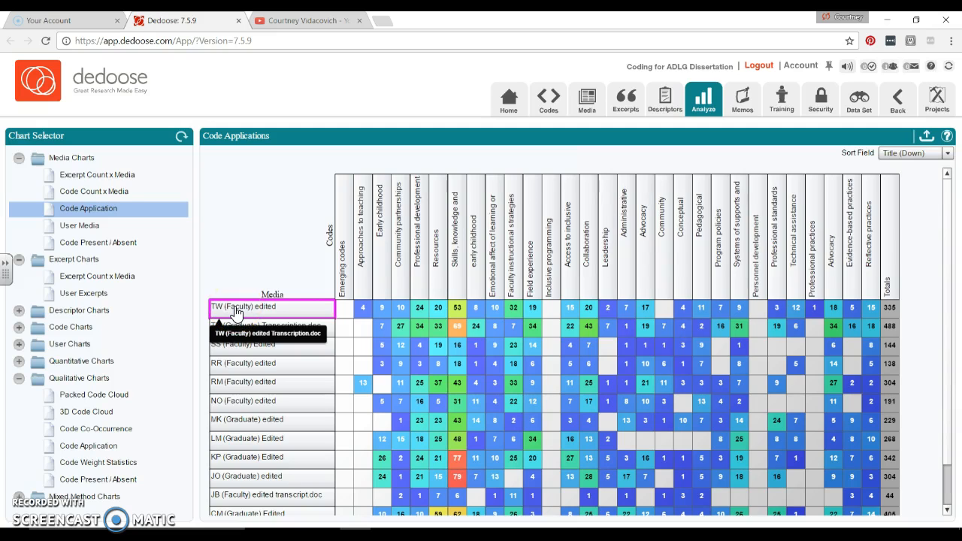
{"action": "mouse_move", "coordinate": [345, 308]}
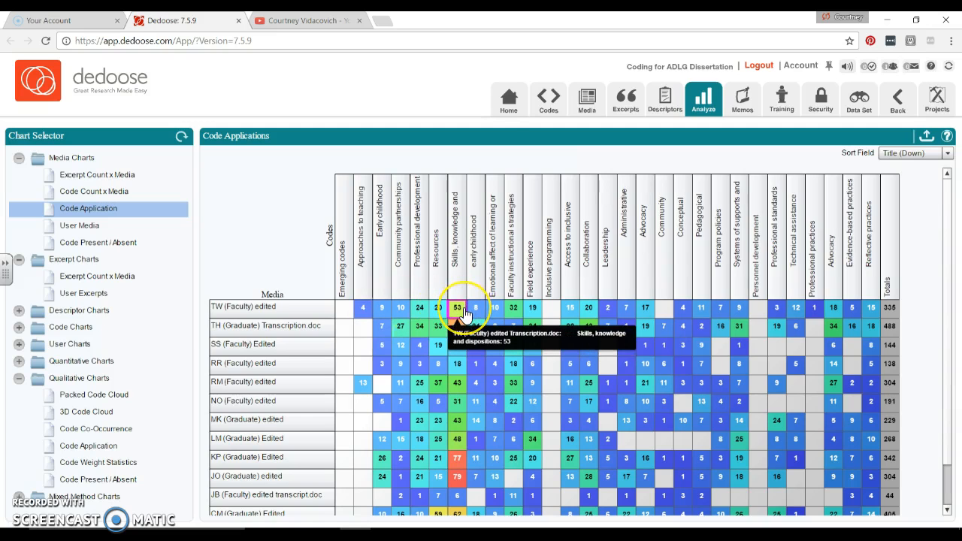
{"action": "mouse_move", "coordinate": [551, 309]}
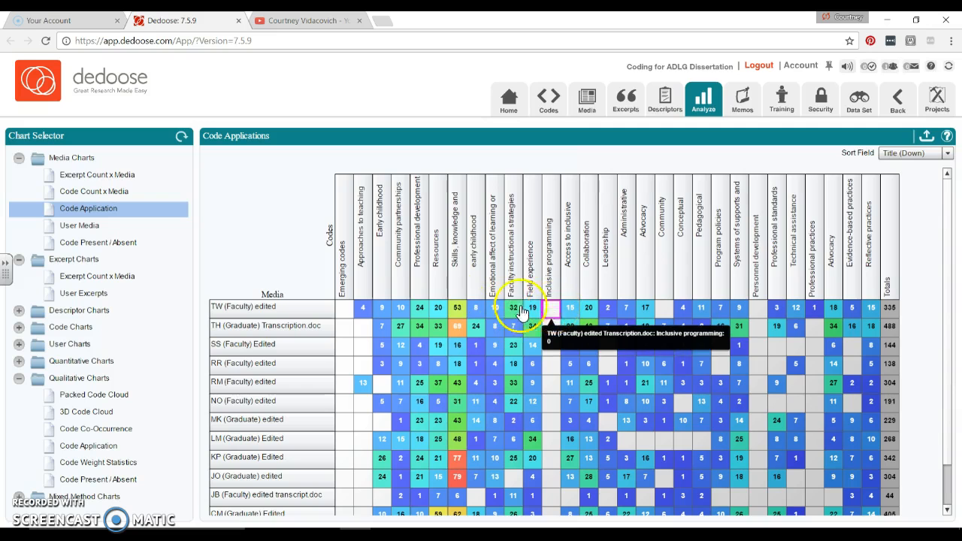
{"action": "mouse_move", "coordinate": [439, 308]}
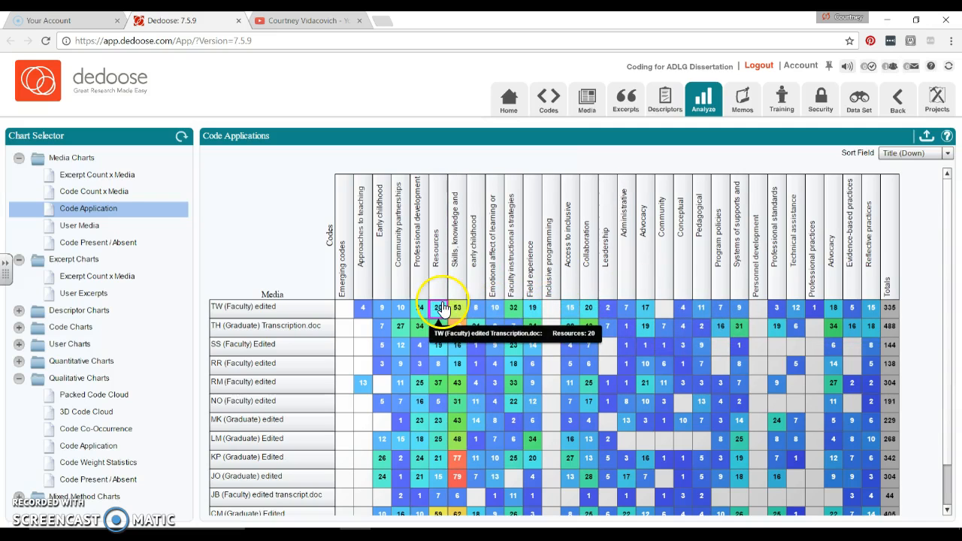
{"action": "mouse_move", "coordinate": [551, 264]}
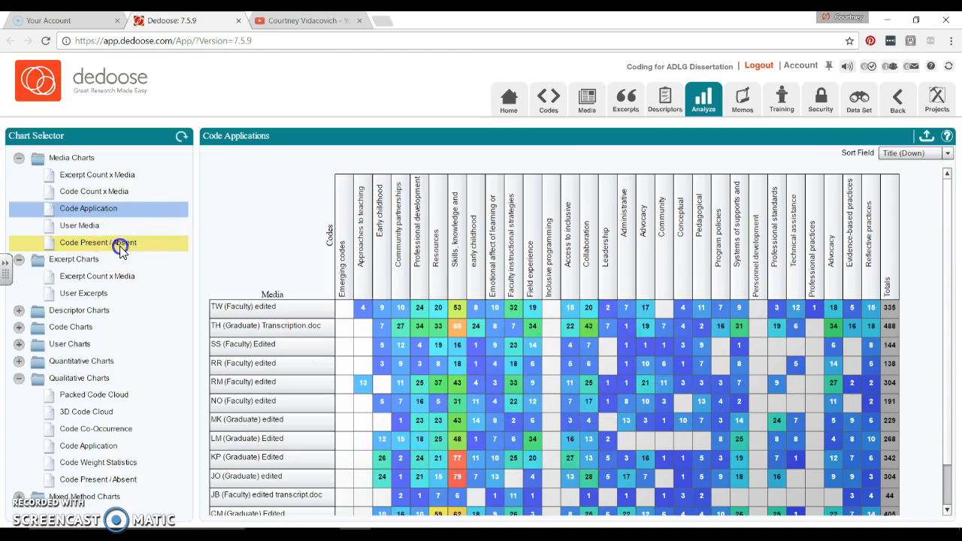
Show the Code Present / Absent grid and scroll down through its codes
{"action": "left_click", "coordinate": [98, 242]}
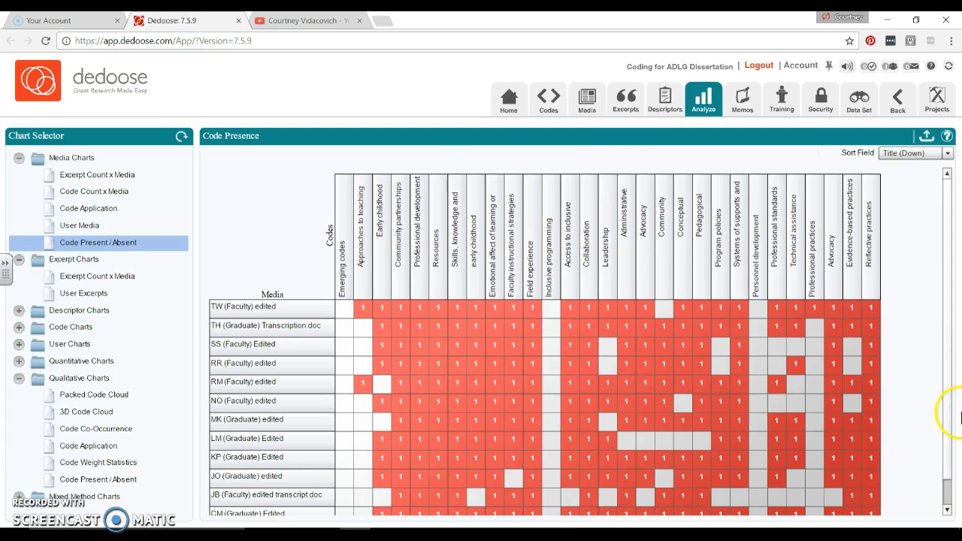
{"action": "mouse_move", "coordinate": [949, 479]}
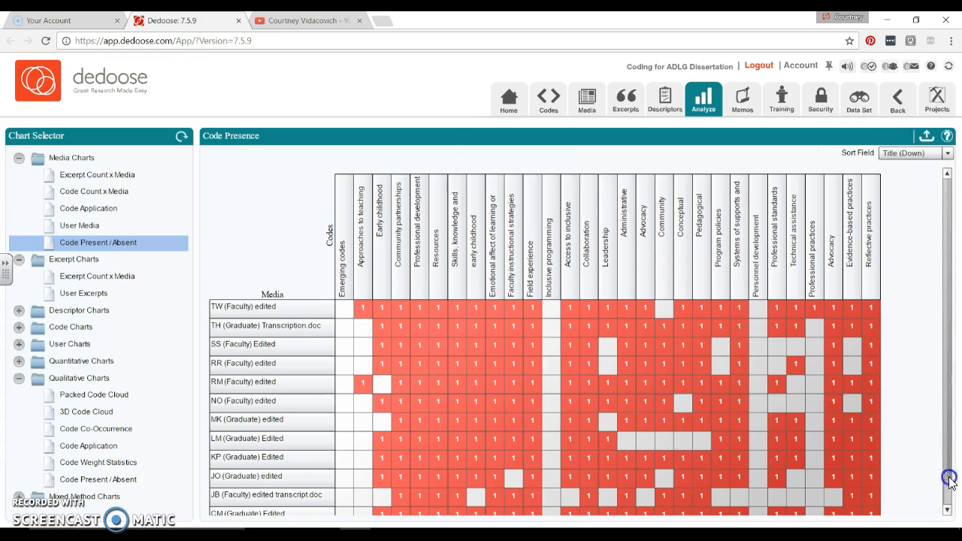
{"action": "scroll", "scroll_direction": "down", "scroll_amount": 3}
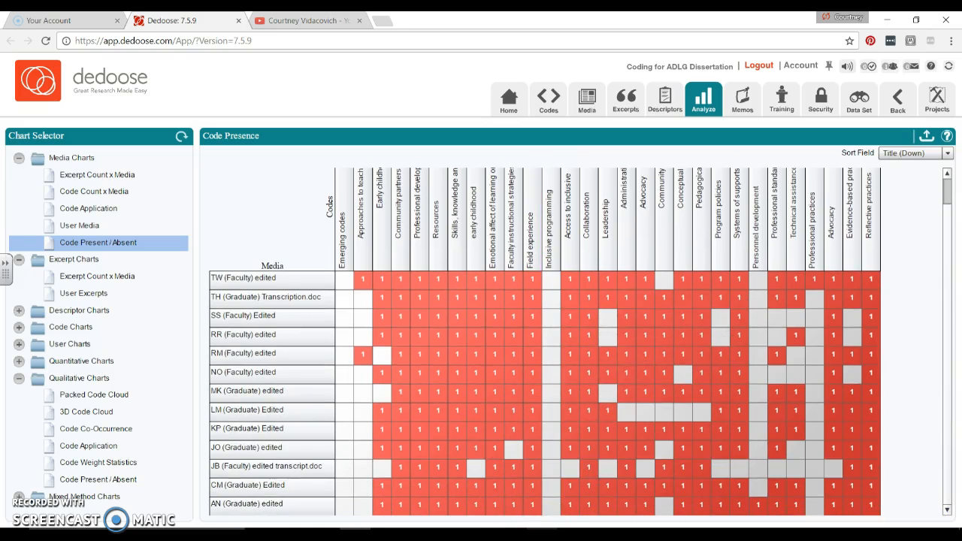
{"action": "mouse_move", "coordinate": [568, 376]}
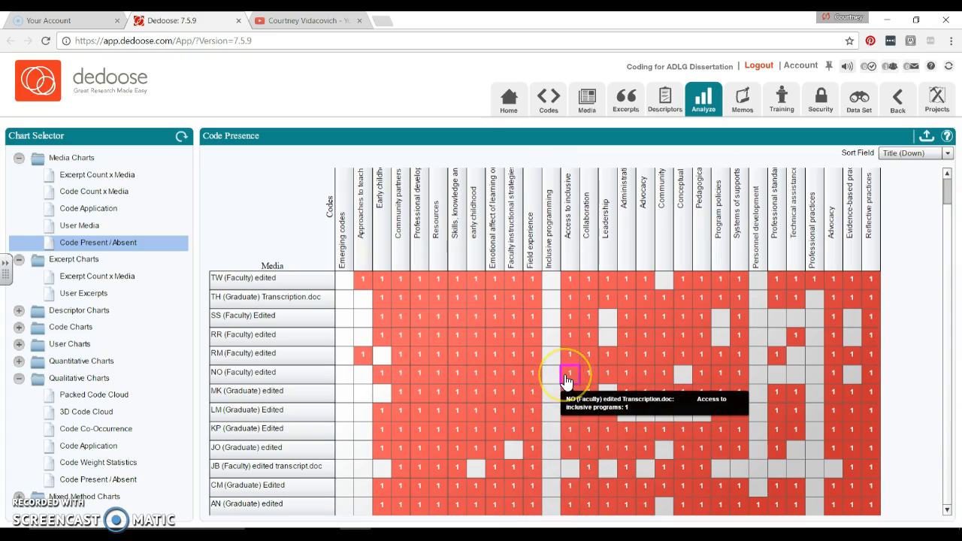
{"action": "mouse_move", "coordinate": [552, 260]}
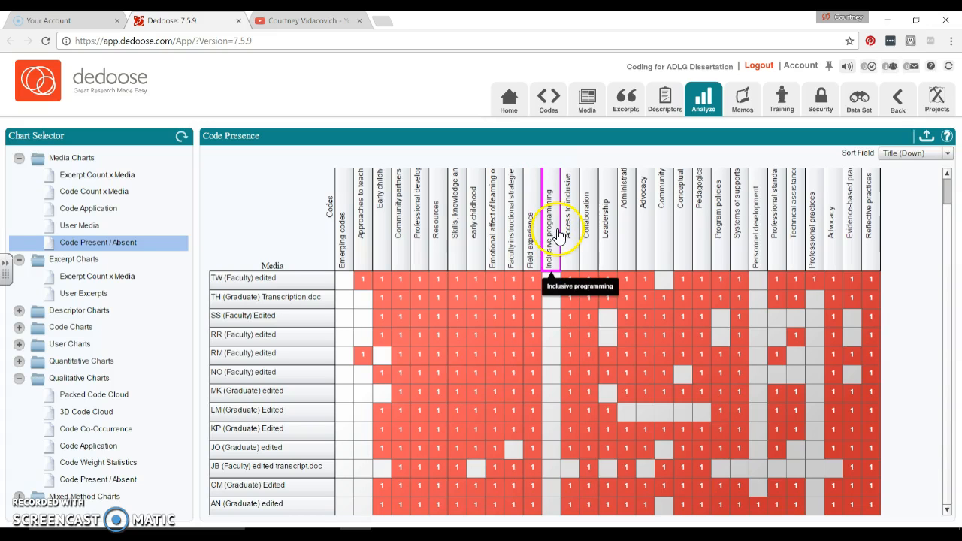
{"action": "mouse_move", "coordinate": [713, 438]}
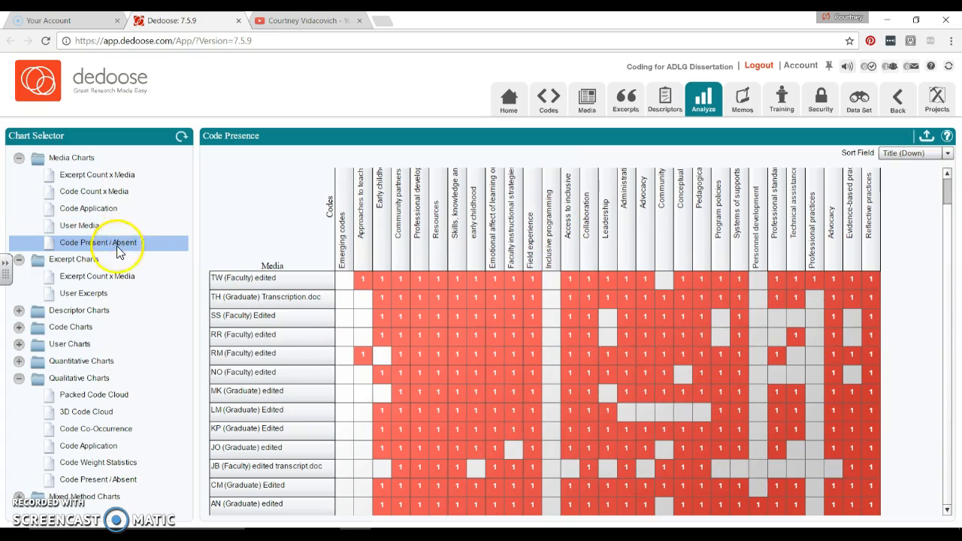
Show the User Excerpts chart comparing excerpt counts per team member
{"action": "left_click", "coordinate": [97, 276]}
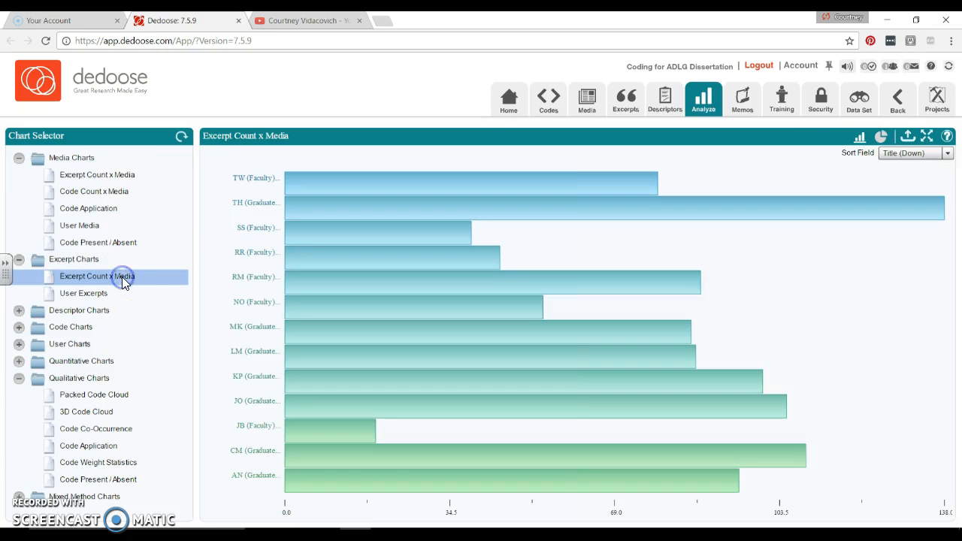
{"action": "left_click", "coordinate": [84, 294]}
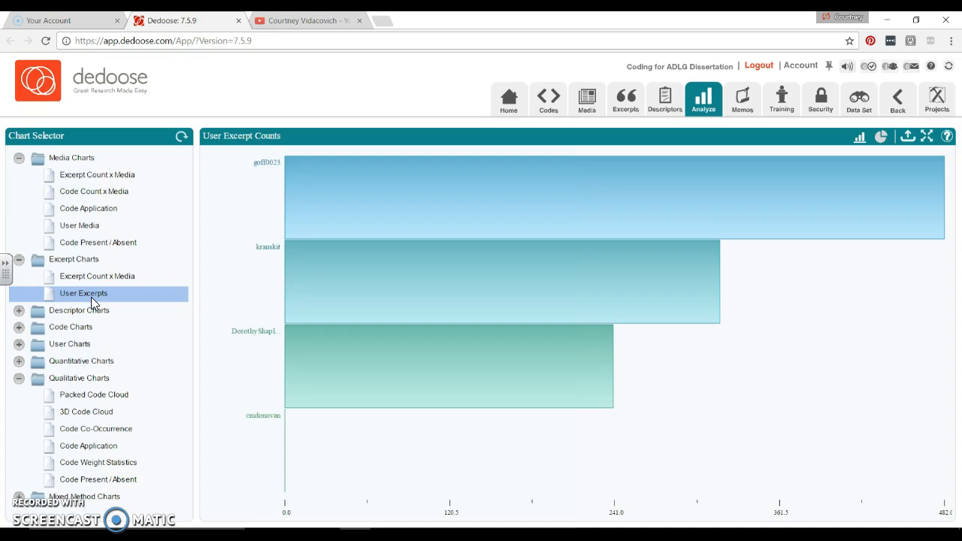
{"action": "mouse_move", "coordinate": [395, 179]}
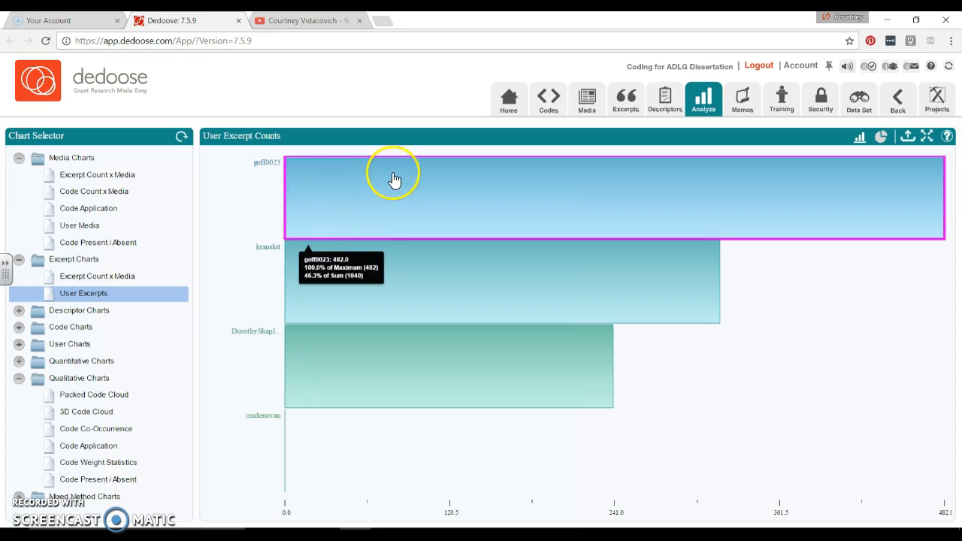
{"action": "mouse_move", "coordinate": [397, 179]}
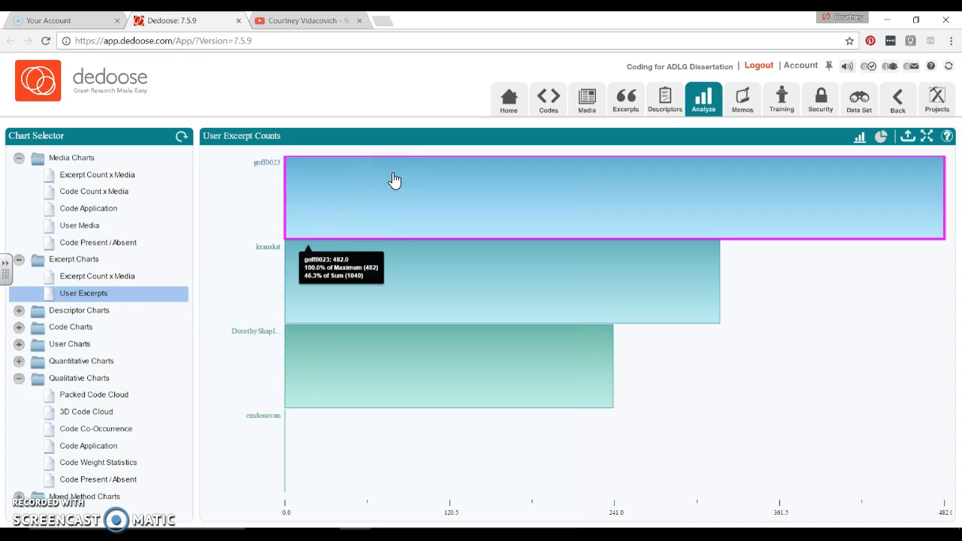
{"action": "mouse_move", "coordinate": [428, 277]}
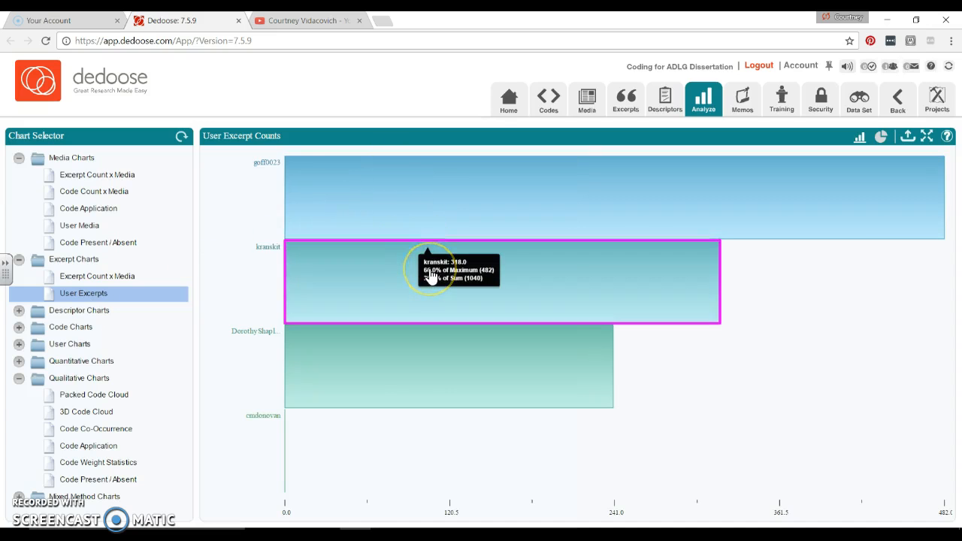
{"action": "mouse_move", "coordinate": [583, 371]}
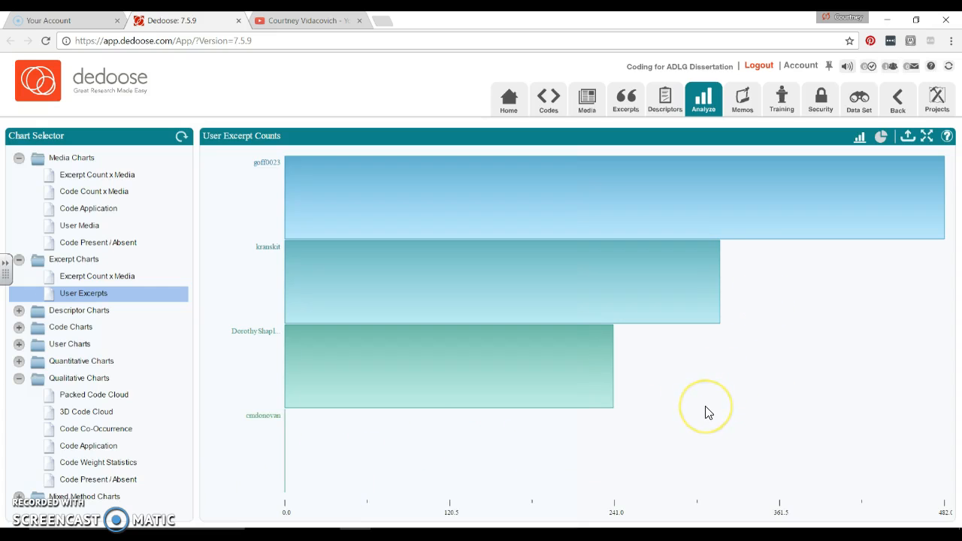
{"action": "mouse_move", "coordinate": [707, 413]}
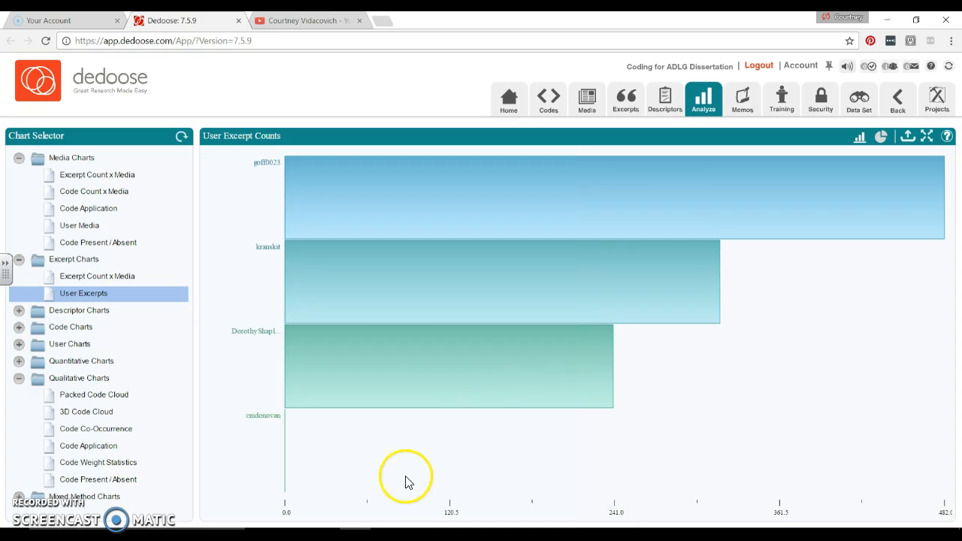
{"action": "mouse_move", "coordinate": [550, 445]}
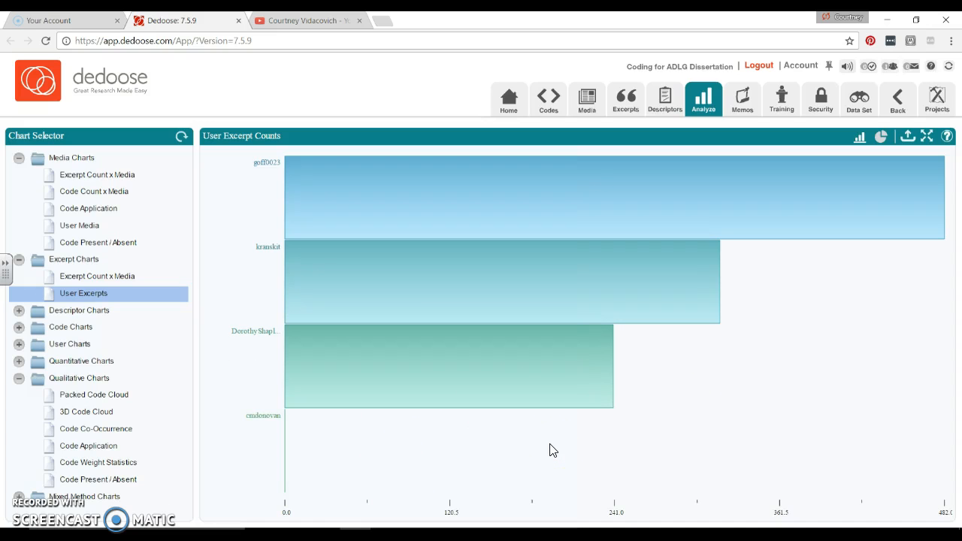
{"action": "mouse_move", "coordinate": [771, 270]}
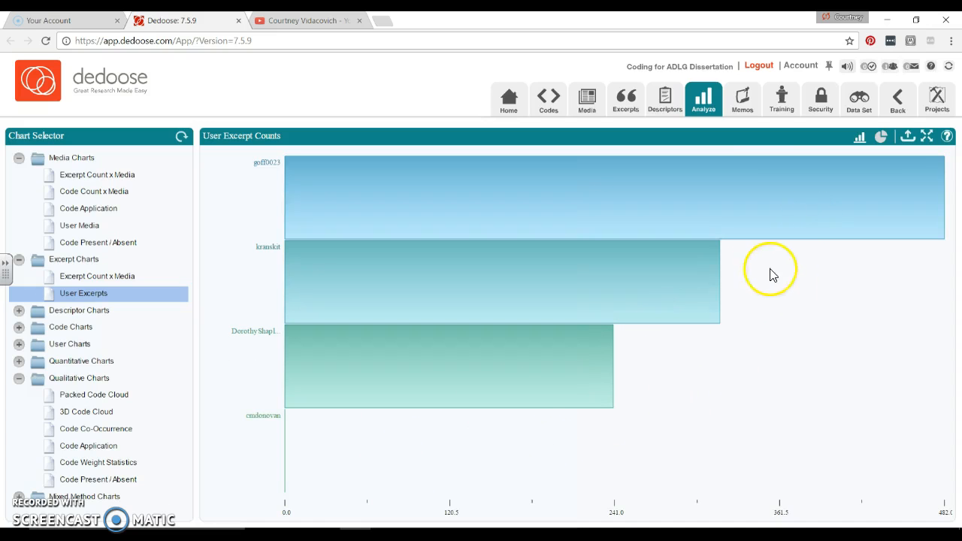
{"action": "mouse_move", "coordinate": [838, 315]}
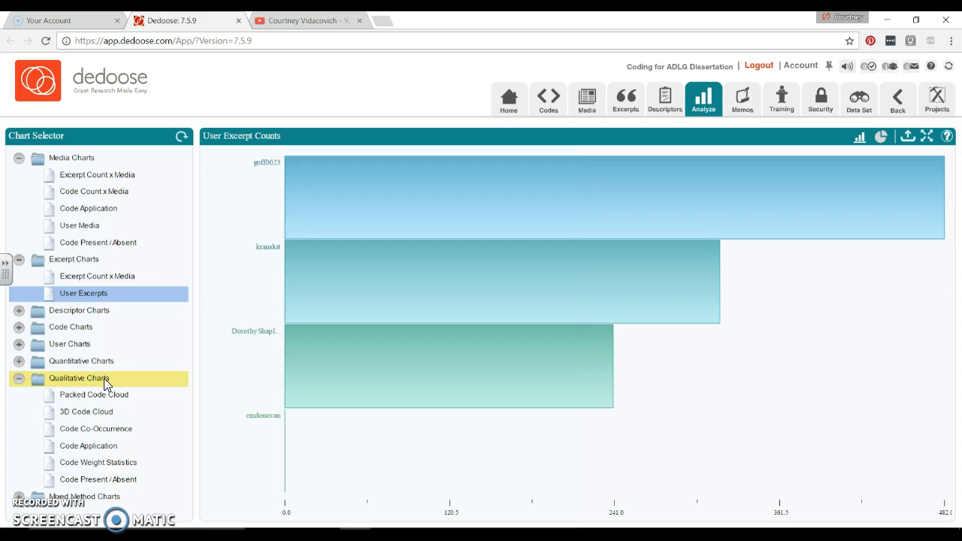
Load the Code Co-Occurrence matrix and inspect one code pair's overlap count
{"action": "left_click", "coordinate": [88, 445]}
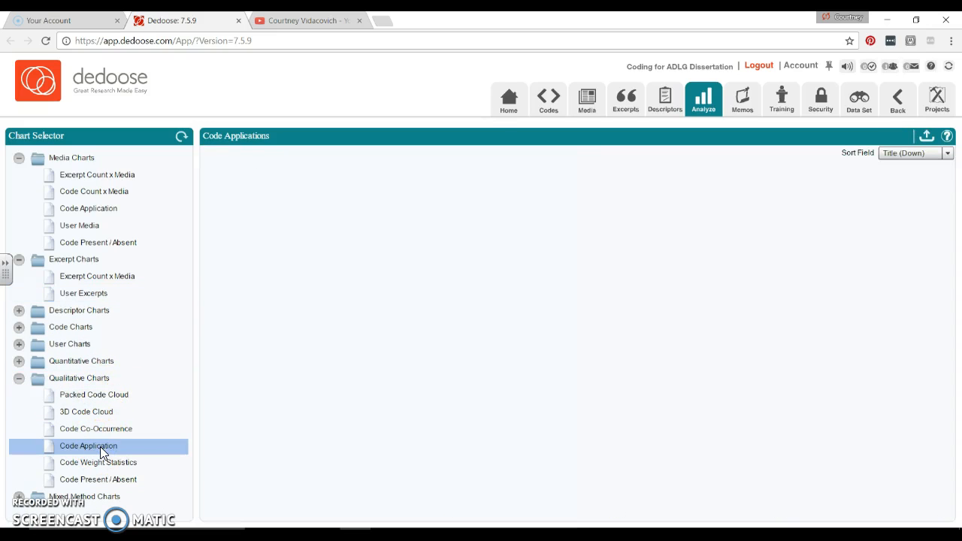
{"action": "left_click", "coordinate": [88, 446]}
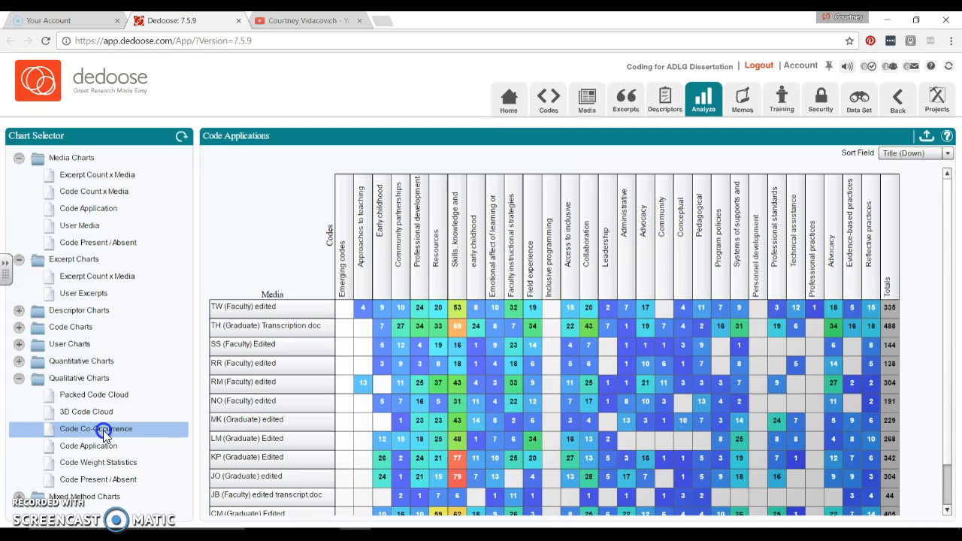
{"action": "left_click", "coordinate": [95, 429]}
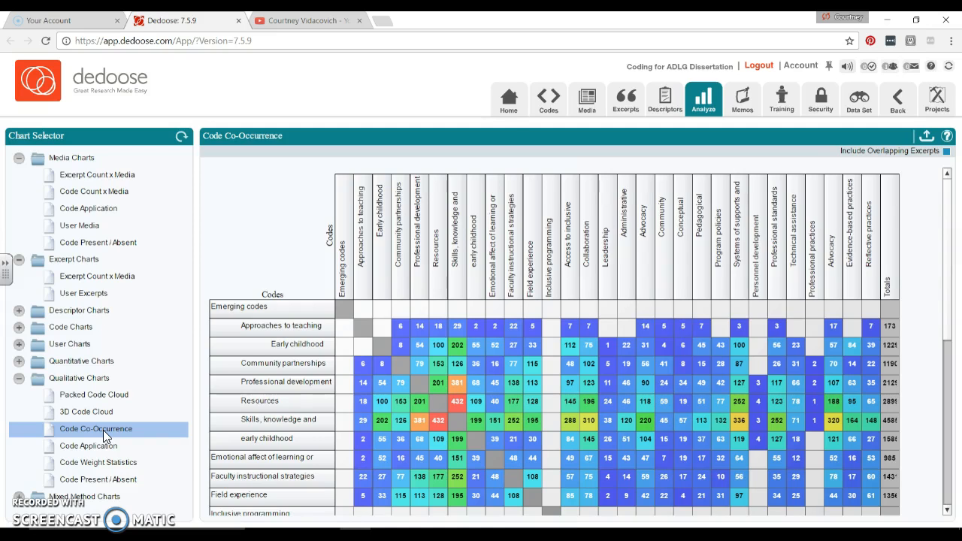
{"action": "mouse_move", "coordinate": [369, 365]}
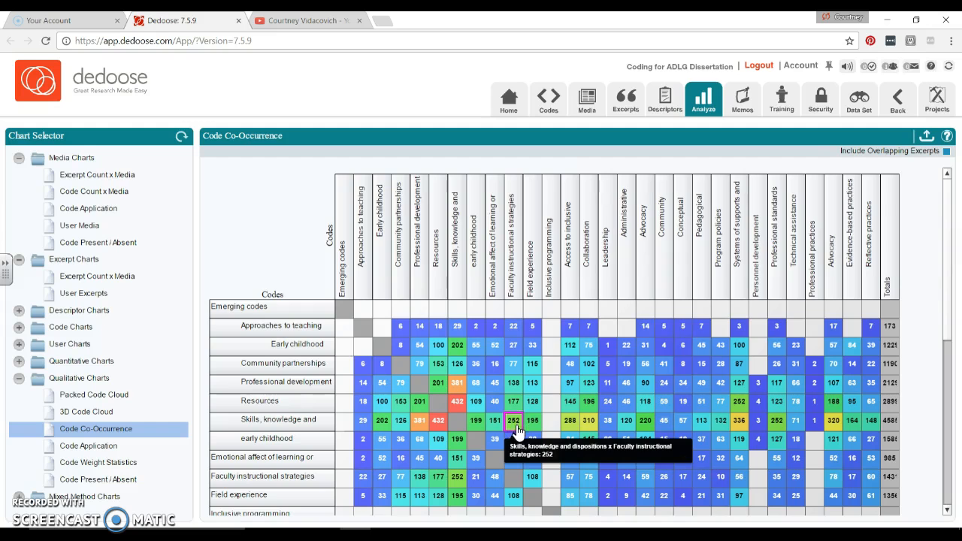
{"action": "left_click", "coordinate": [514, 420]}
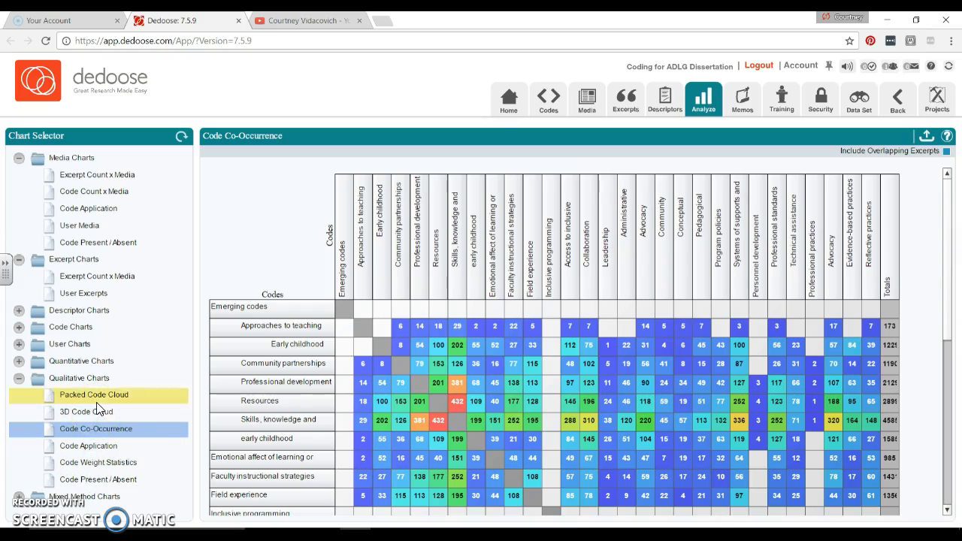
Display the 3D Code Cloud sizing code names by application frequency
{"action": "left_click", "coordinate": [86, 412]}
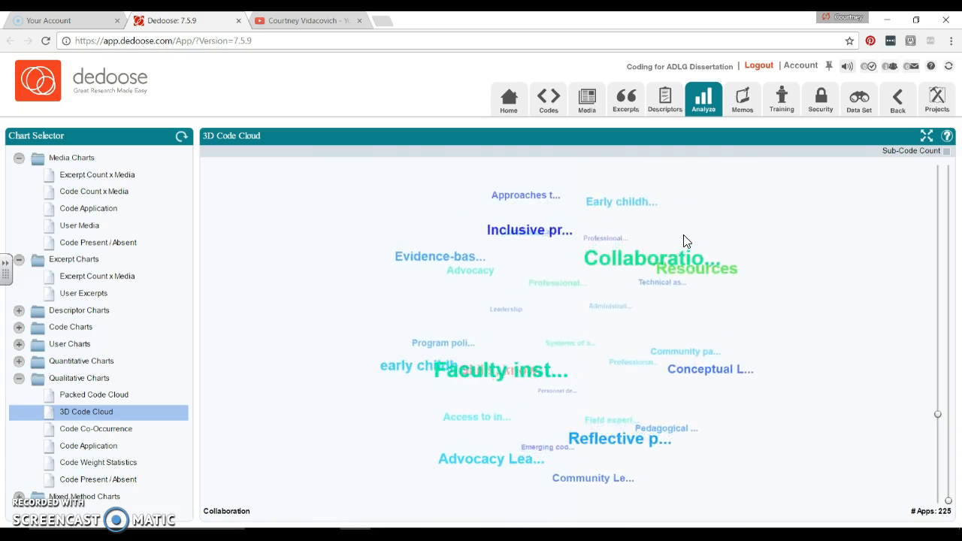
{"action": "left_click", "coordinate": [94, 394]}
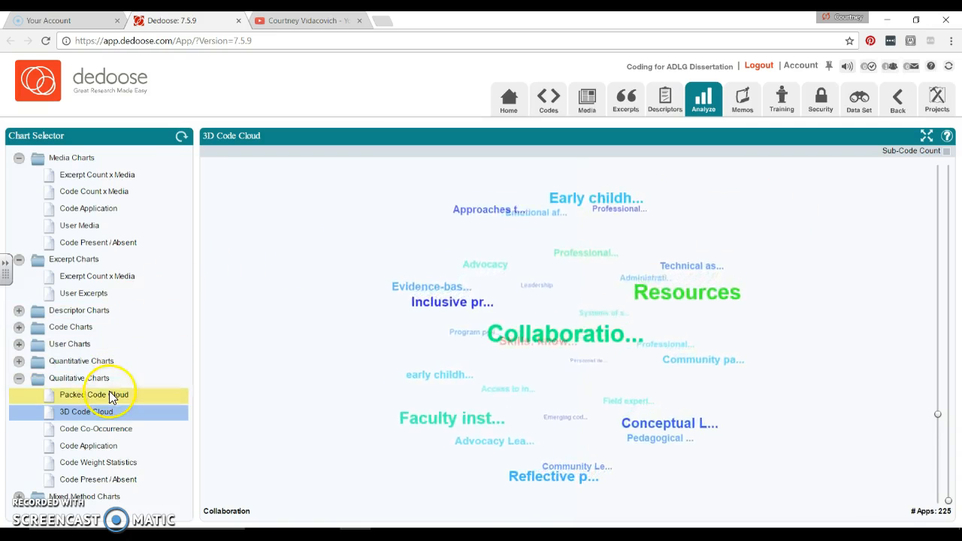
Open the Packed Code Cloud and switch its Layout dropdown to Best
{"action": "left_click", "coordinate": [93, 395]}
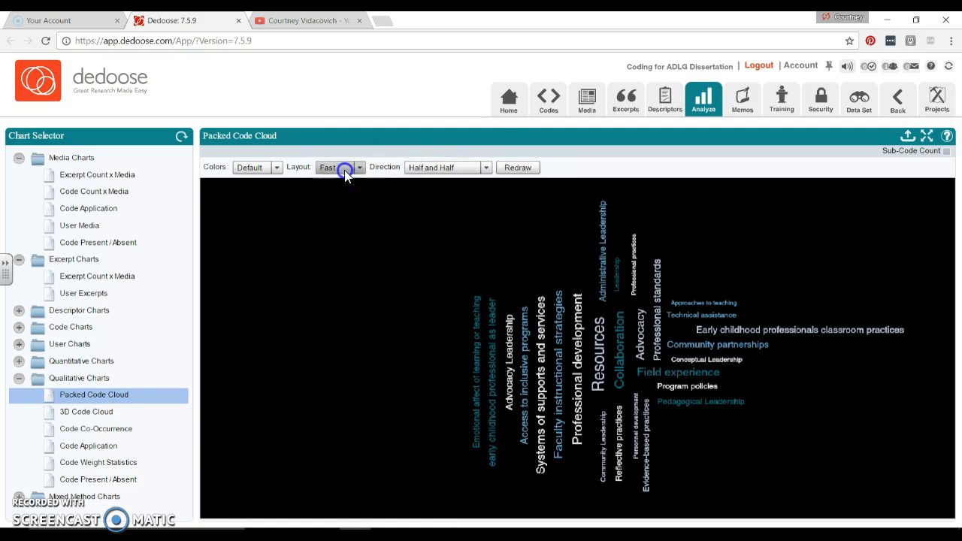
{"action": "left_click", "coordinate": [340, 167]}
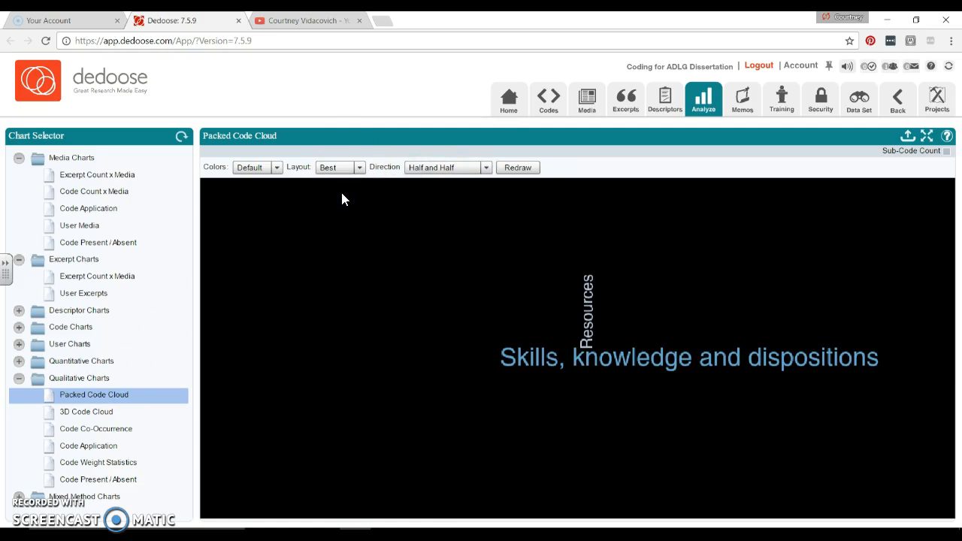